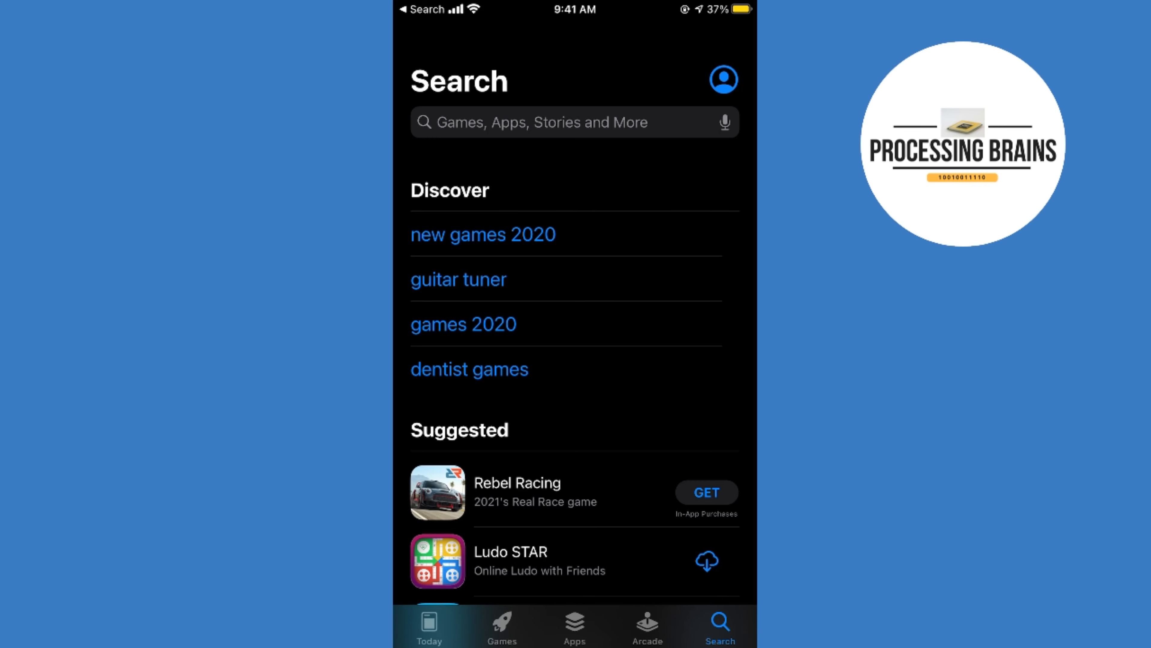
- Reach the Change Country or Region list from the account settings
left_click(722, 79)
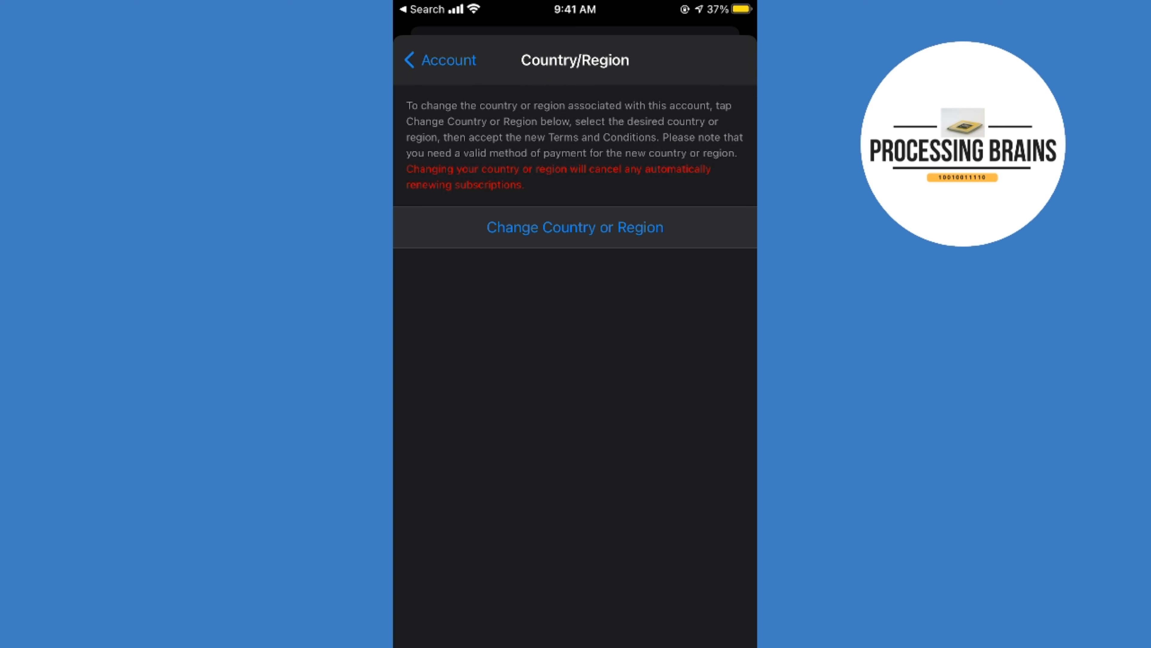
left_click(576, 226)
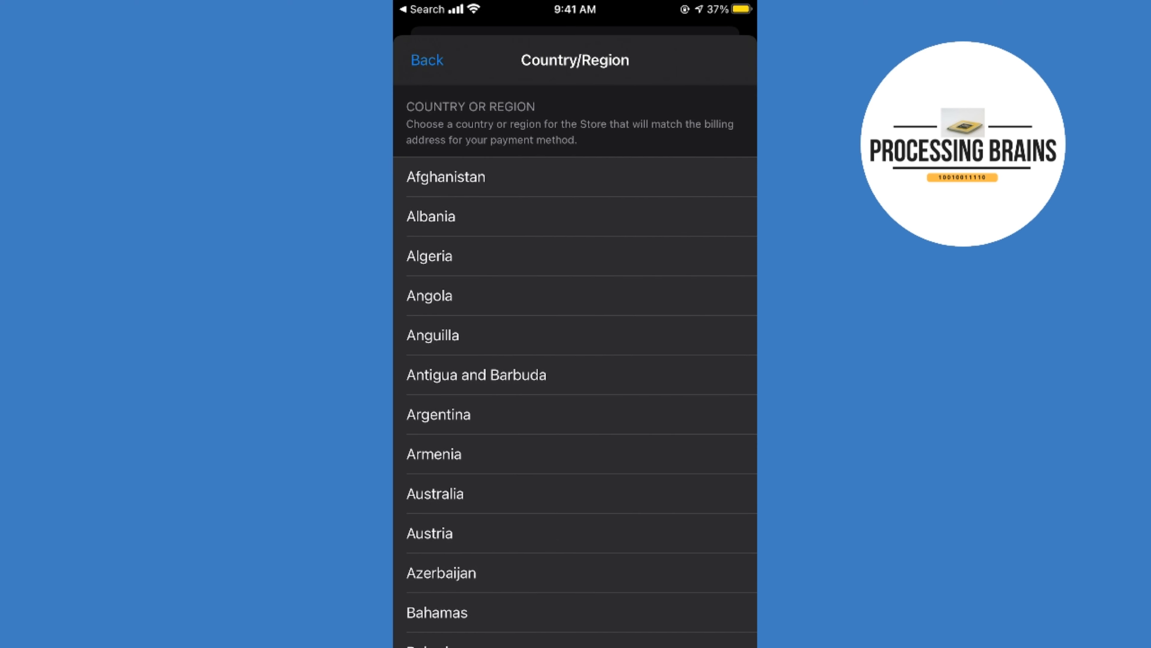
- Pick Finland from the country list, bringing up its Finnish Terms and Conditions
scroll("down", 3)
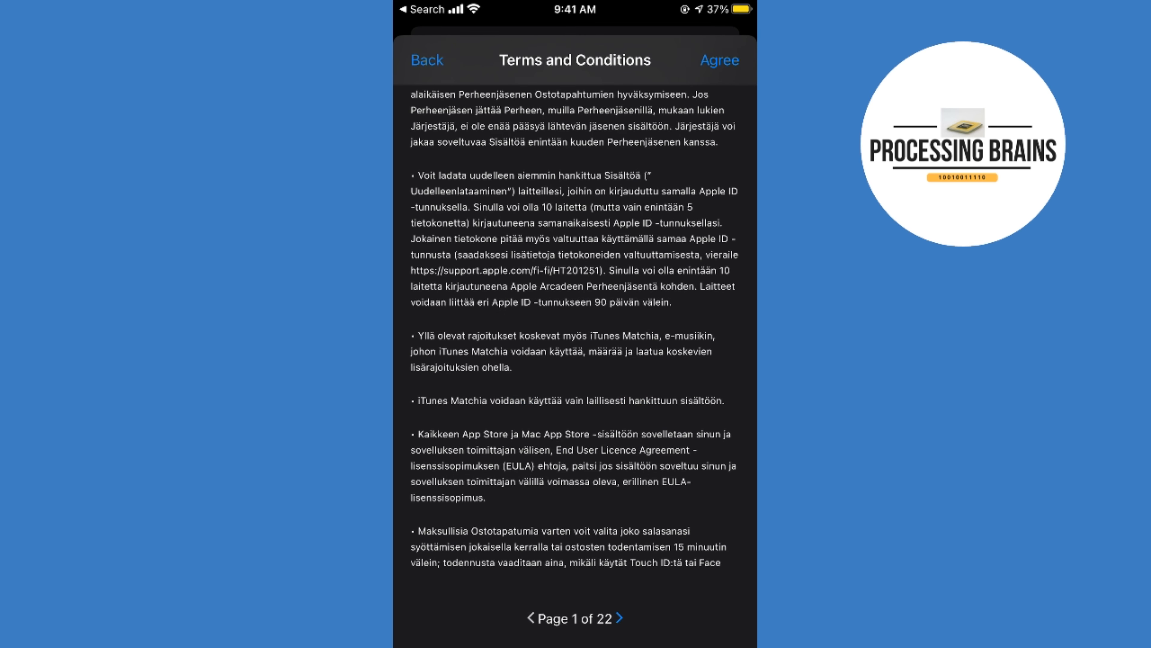
- Agree to the Finnish terms and review the billing form showing payment None, Country/Region Finland
left_click(719, 60)
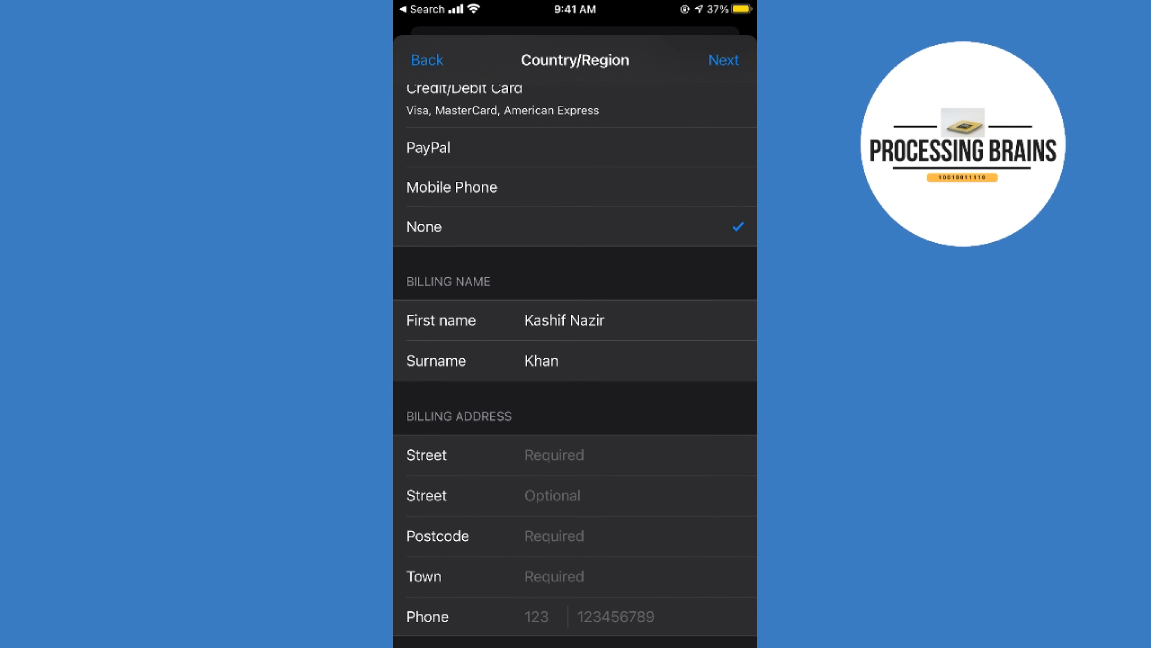
scroll("down", 3)
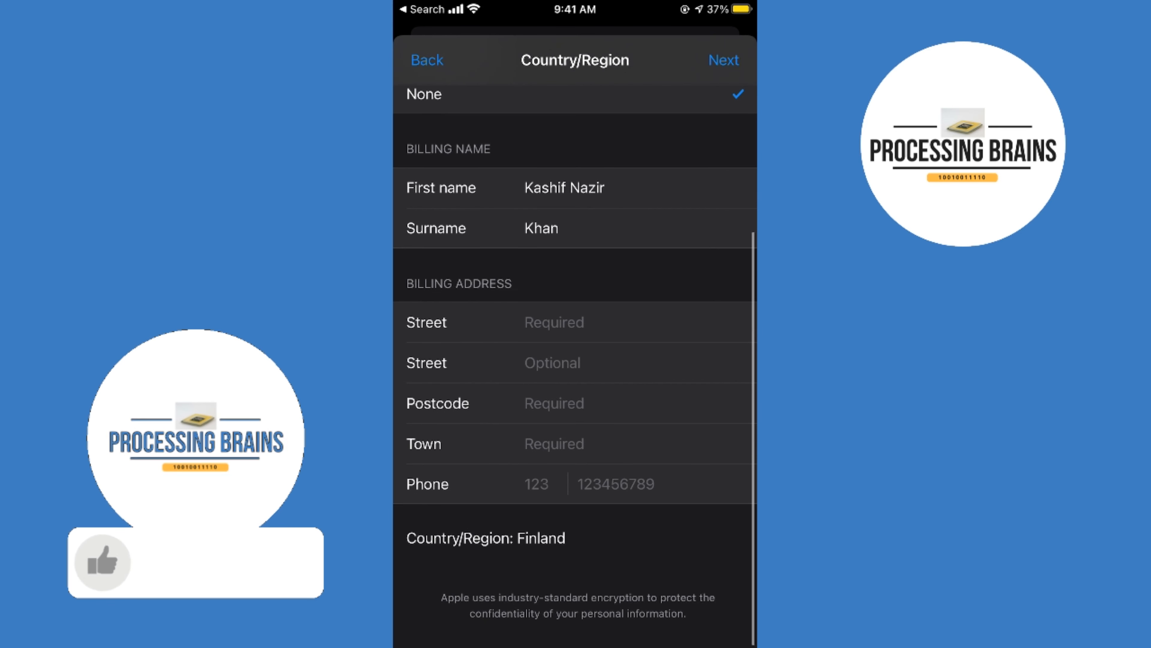
left_click(195, 562)
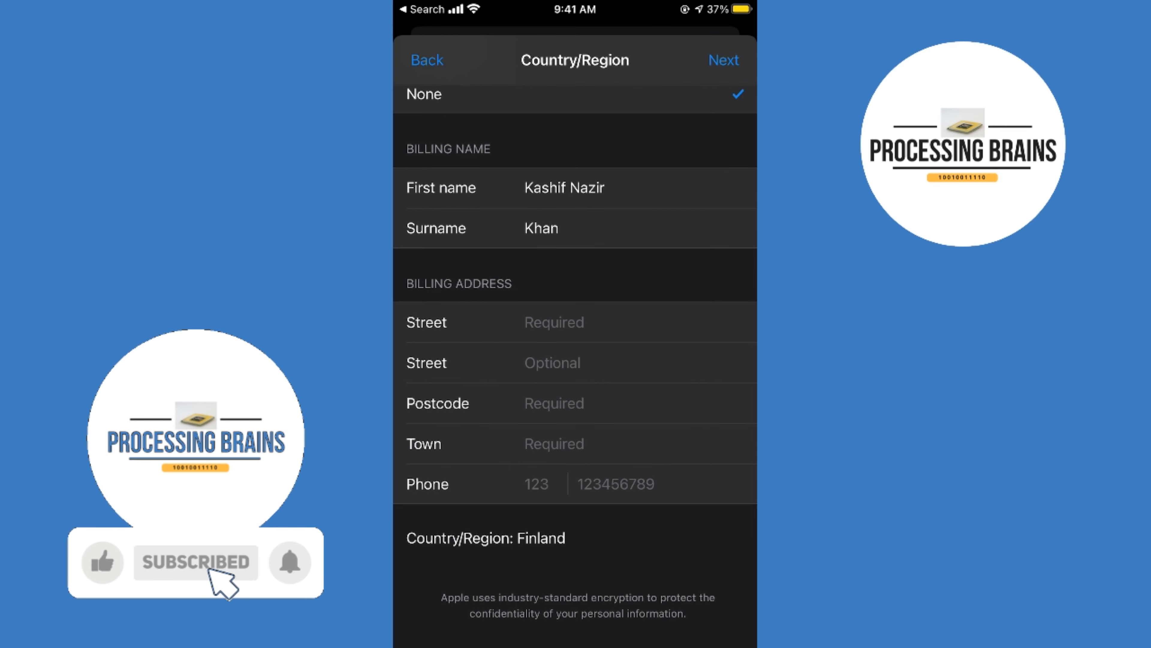